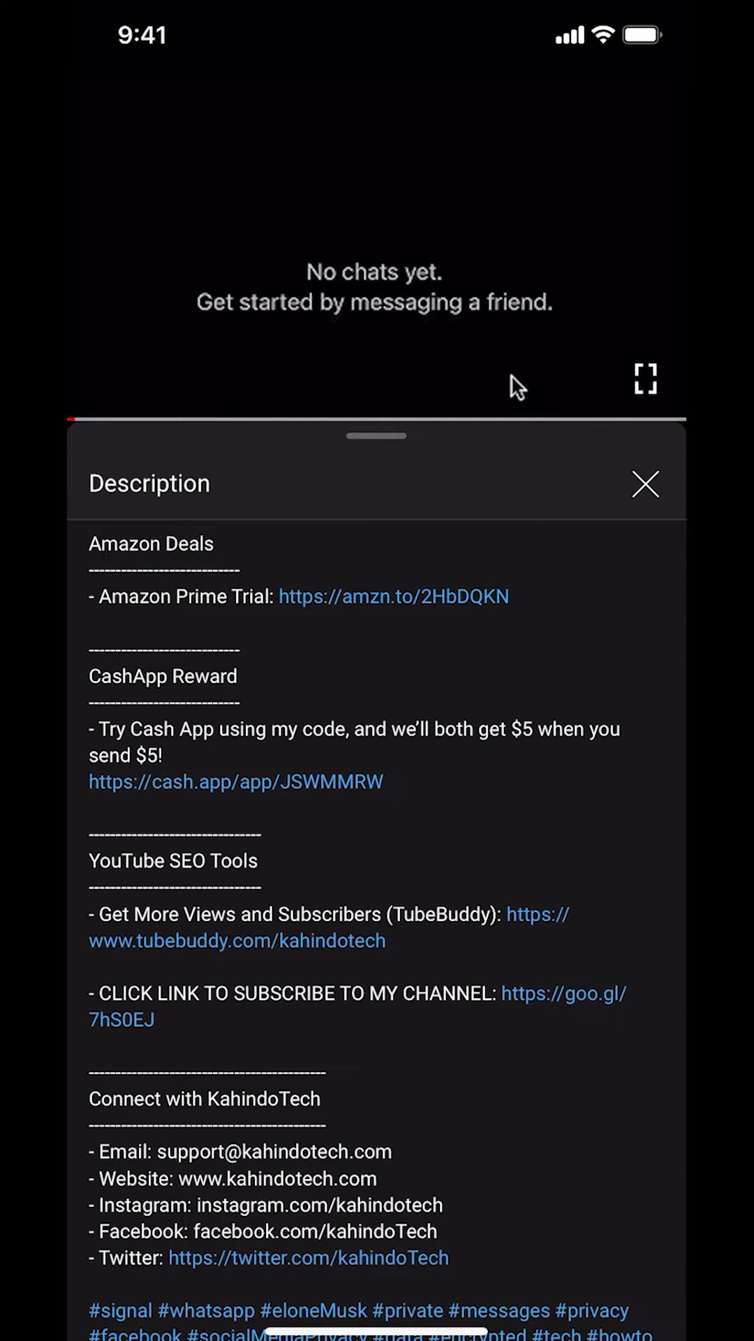
- Leave the YouTube video and return to the iPhone home screen
{"action": "left_click", "coordinate": [391, 597]}
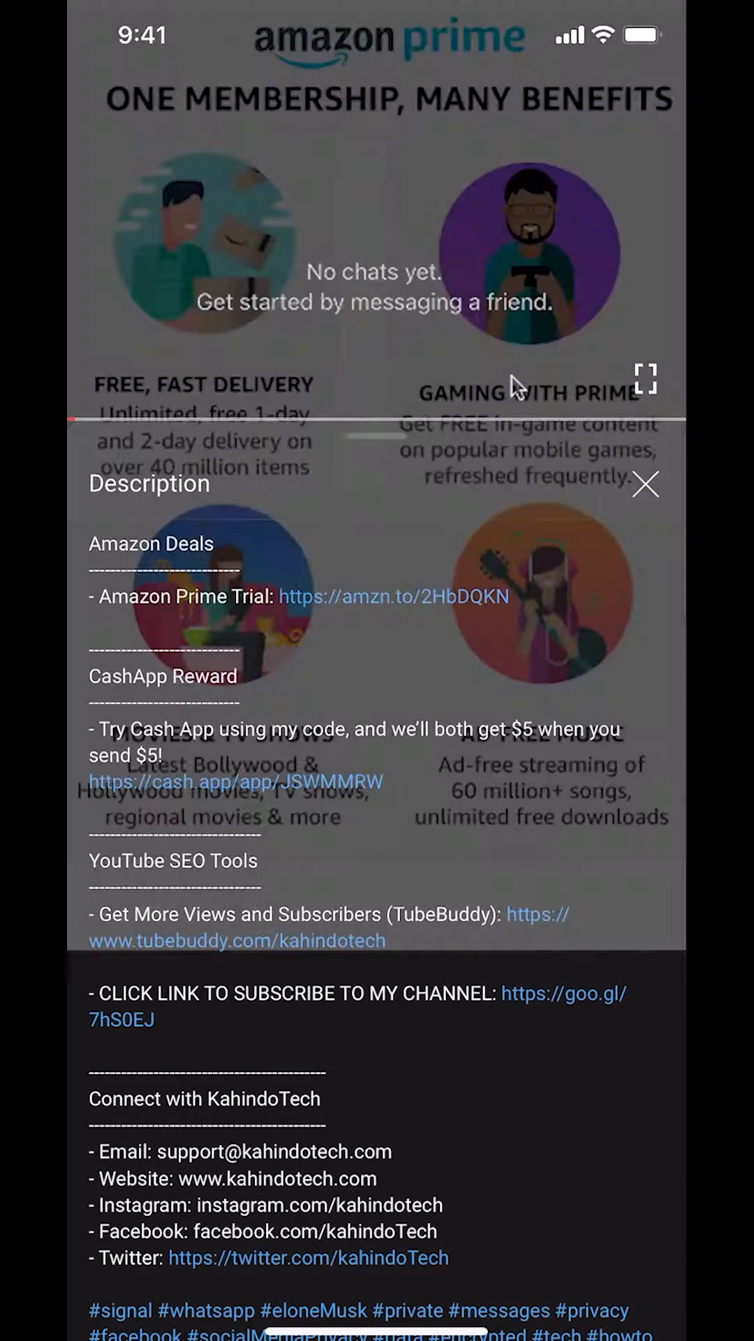
{"action": "left_click", "coordinate": [645, 485]}
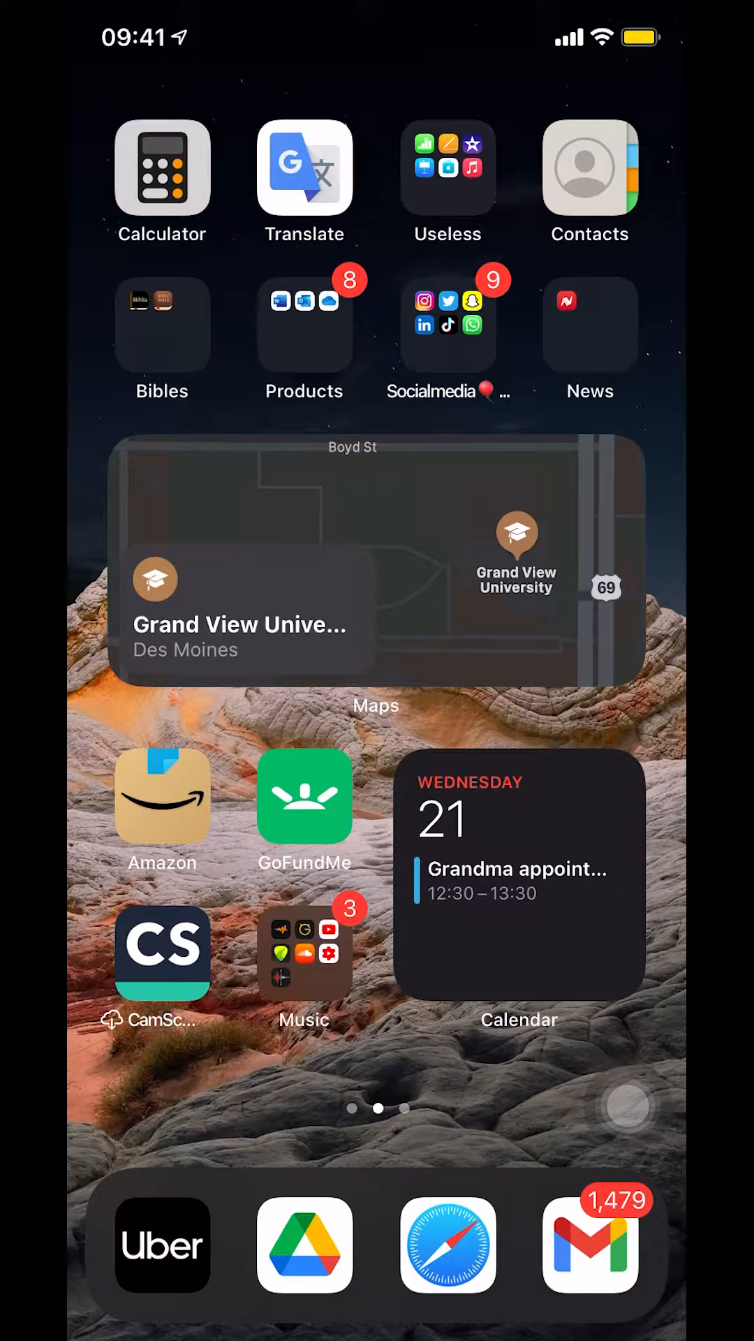
- Launch Gmail from the dock to show the All Inboxes email list
{"action": "left_click", "coordinate": [589, 1244]}
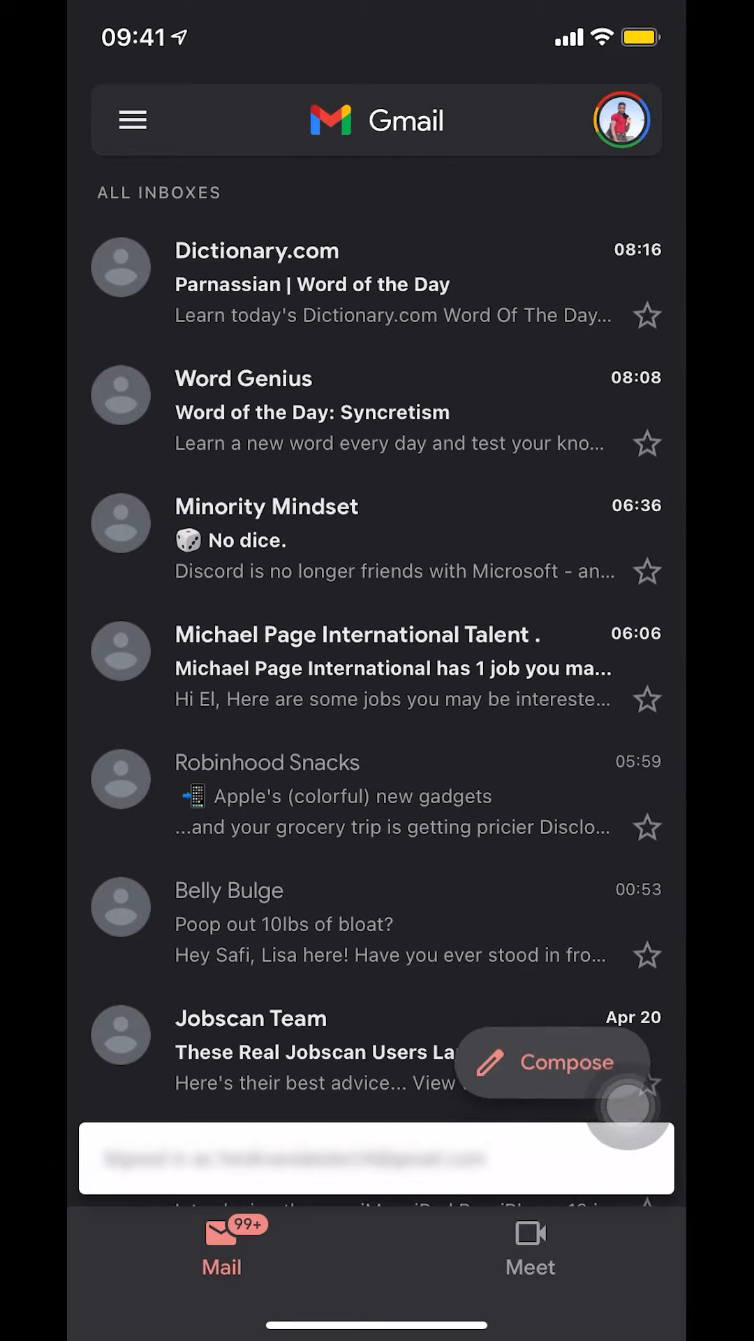
{"action": "left_click", "coordinate": [376, 120]}
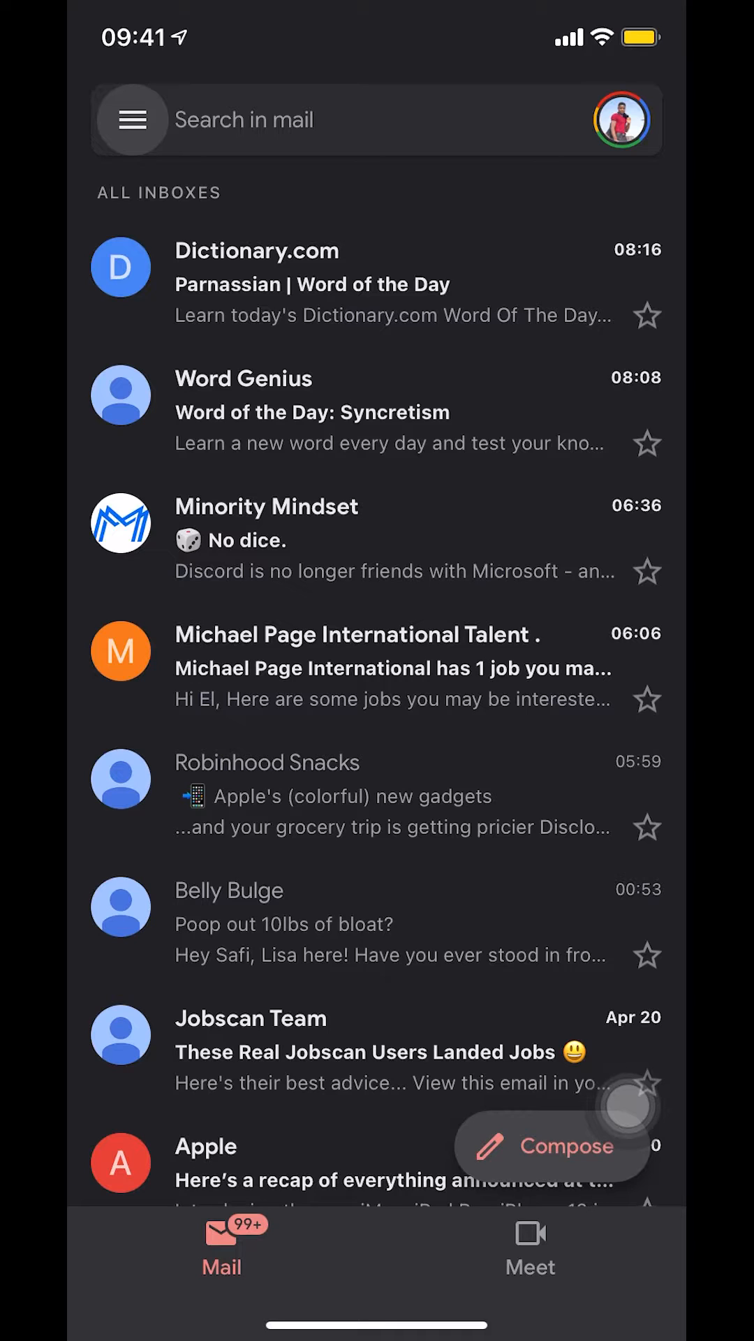
- Open the navigation drawer and choose Settings at its bottom
{"action": "left_click", "coordinate": [130, 120]}
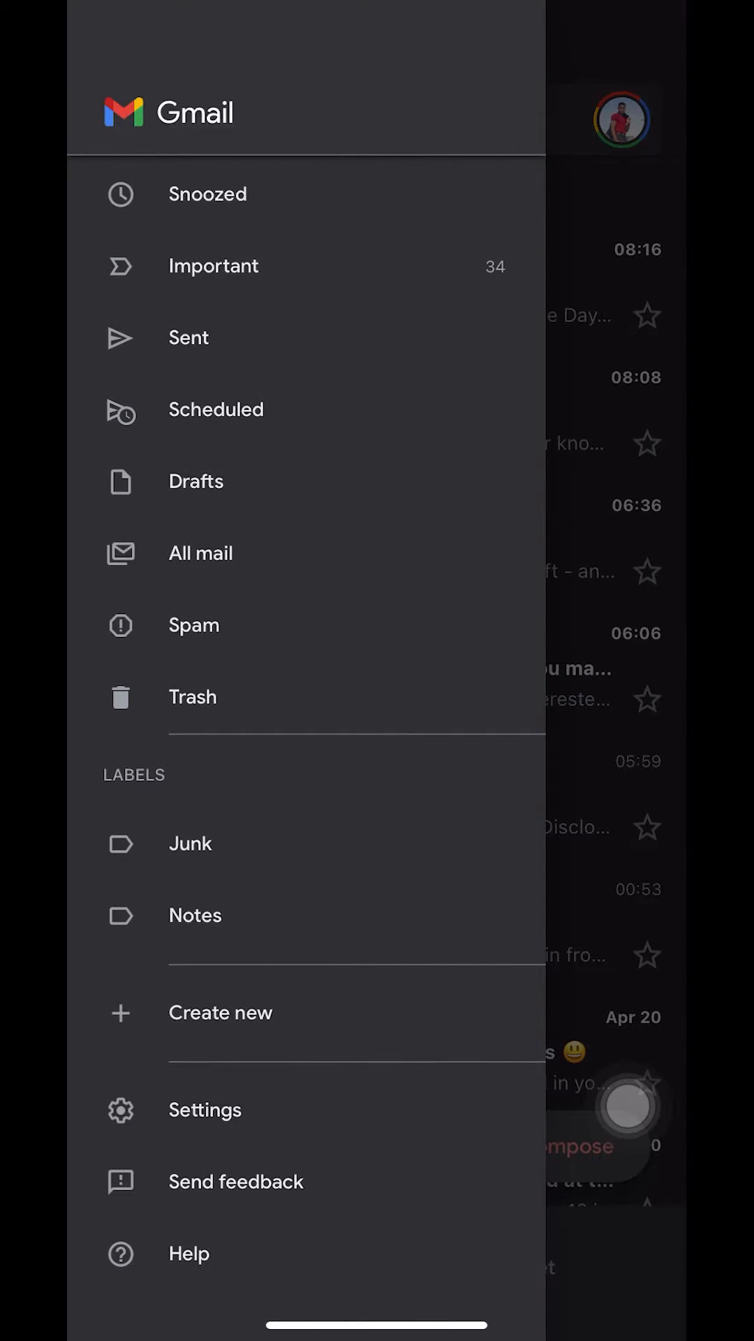
{"action": "left_click", "coordinate": [206, 1110]}
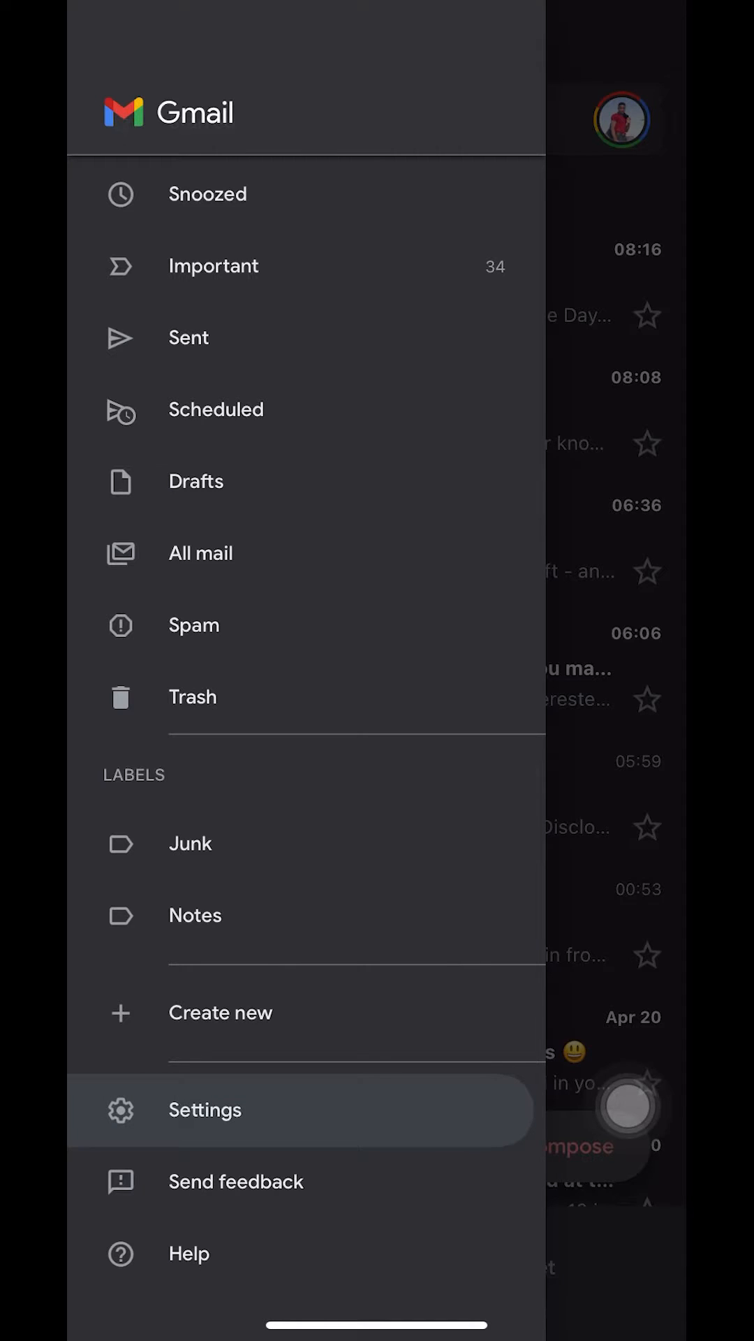
- Open the account's settings and scroll down to the Notifications section set to Primary only
{"action": "left_click", "coordinate": [205, 1110]}
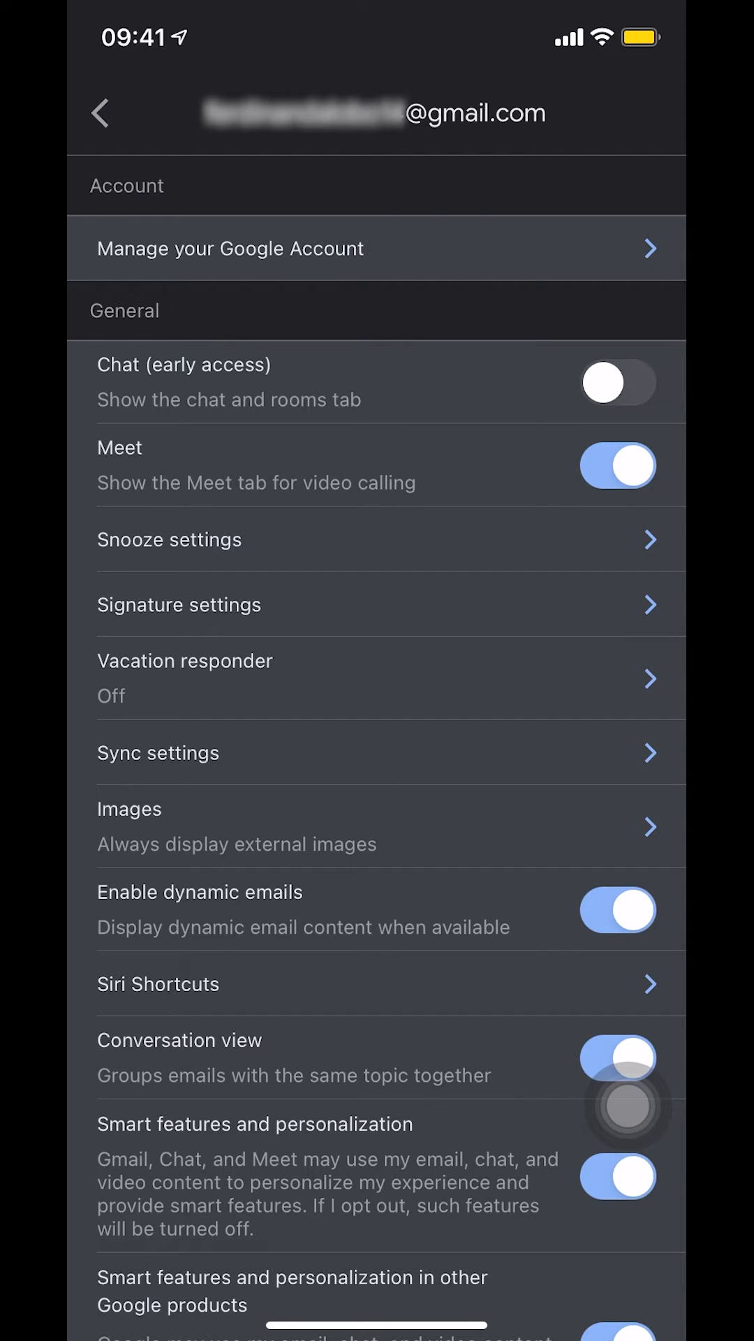
{"action": "scroll", "scroll_direction": "down", "scroll_amount": 3}
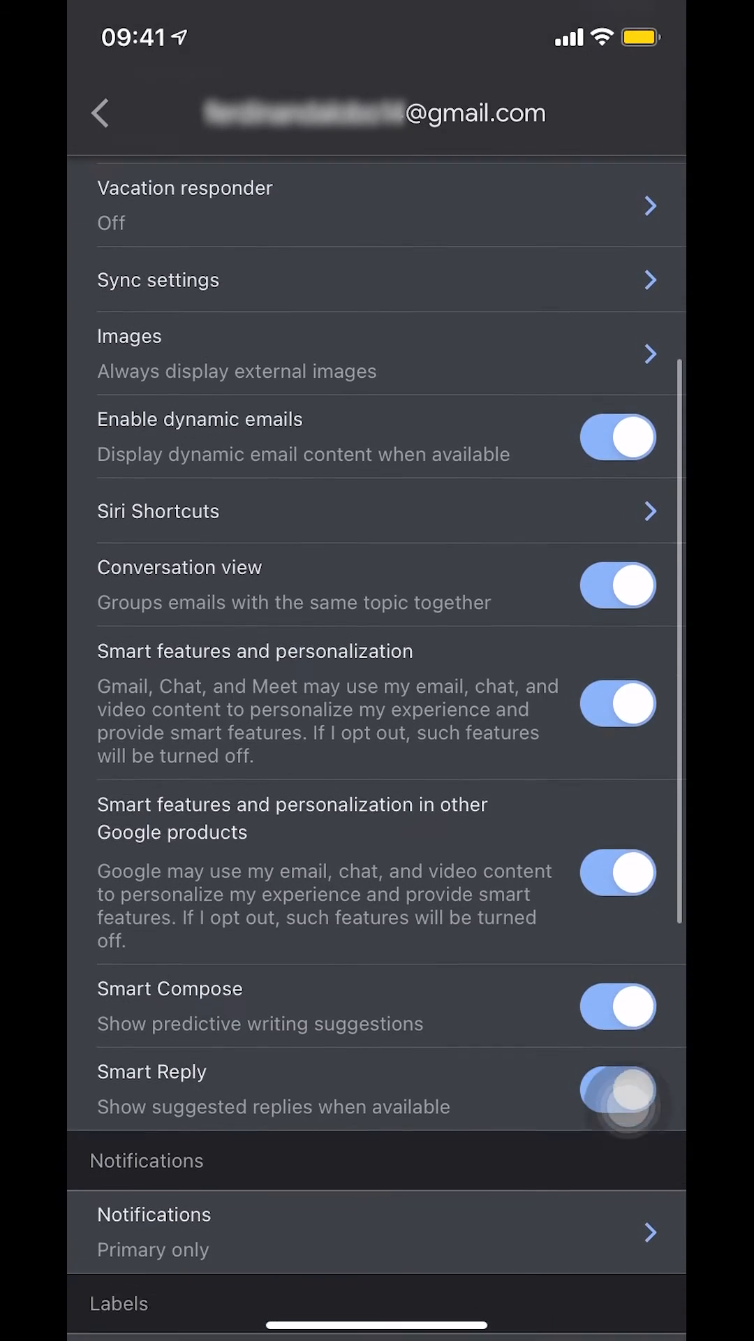